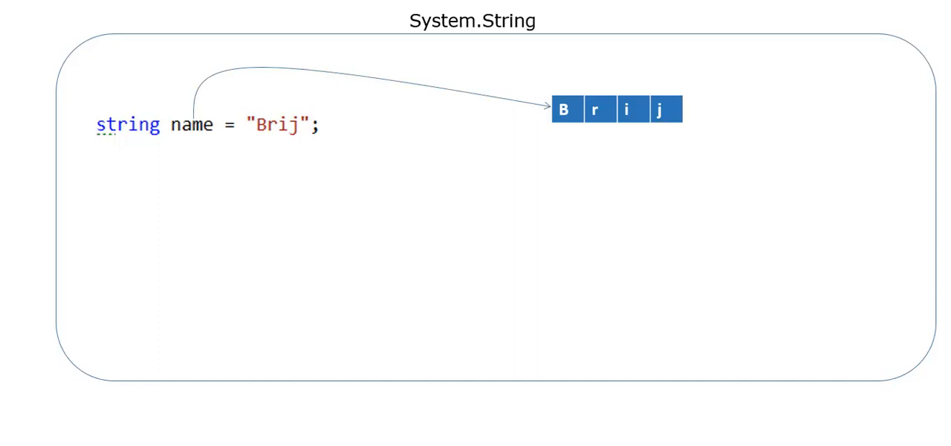
Finish the concatenation line `name = name + " Mishra";` and run the program to compare timings
text(name = name + " Mishra";)
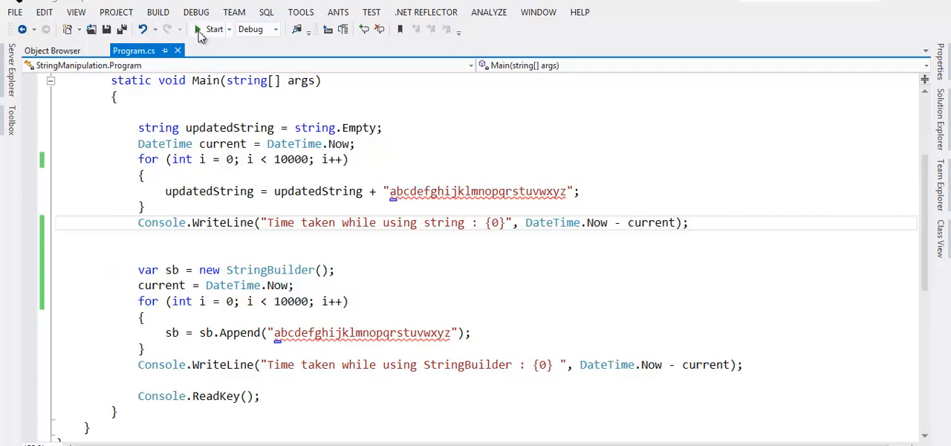
click(214, 29)
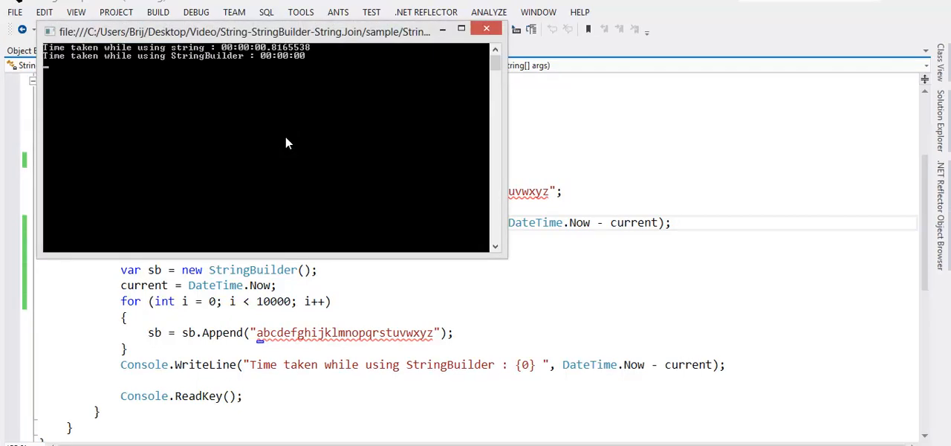